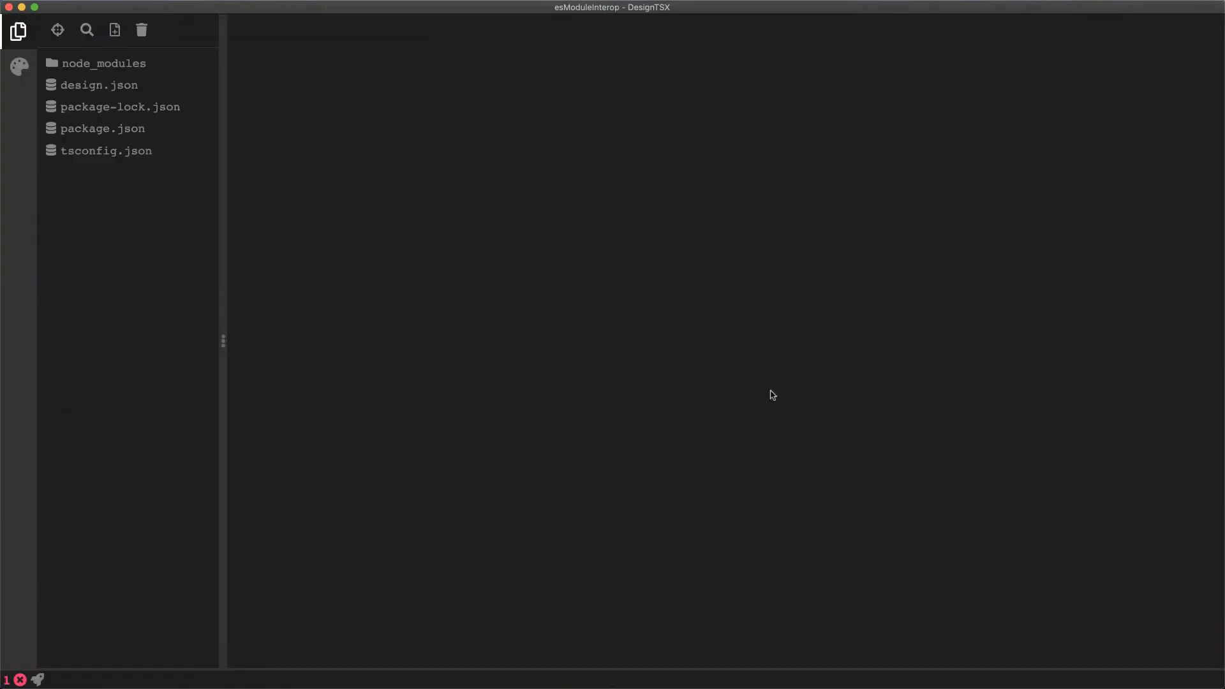
View tsconfig.json and mark the "esModuleInterop": true line near line 49
{"action": "left_click", "coordinate": [106, 150]}
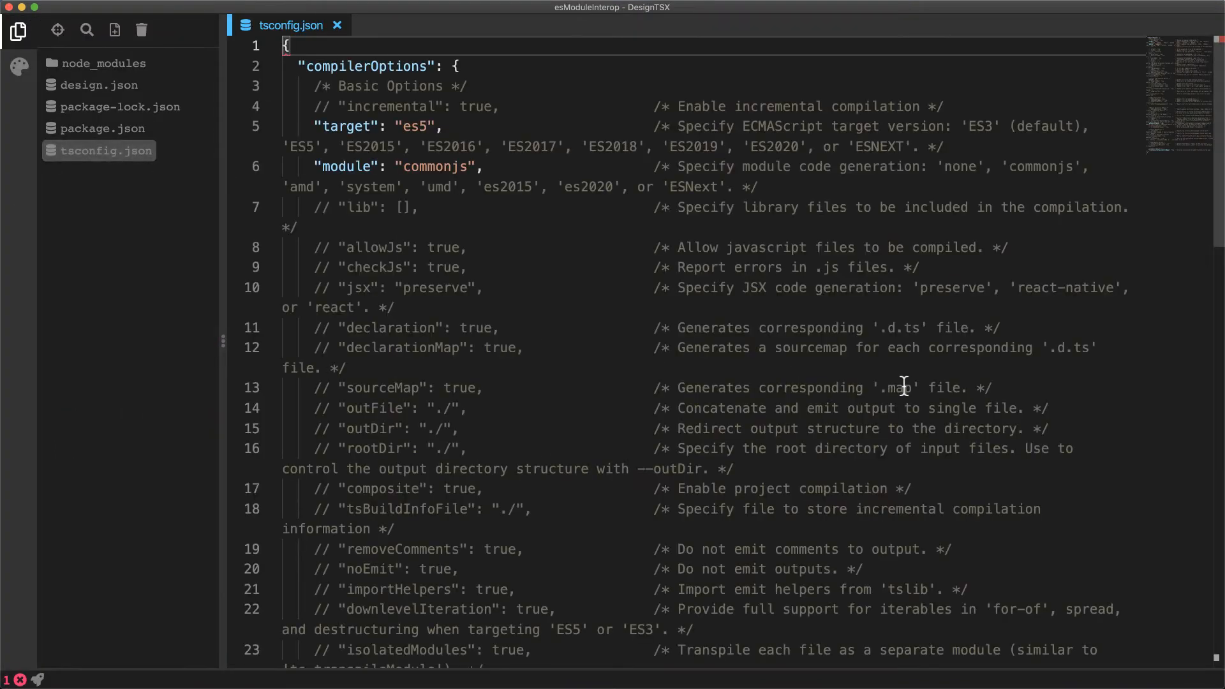
{"action": "mouse_move", "coordinate": [883, 438]}
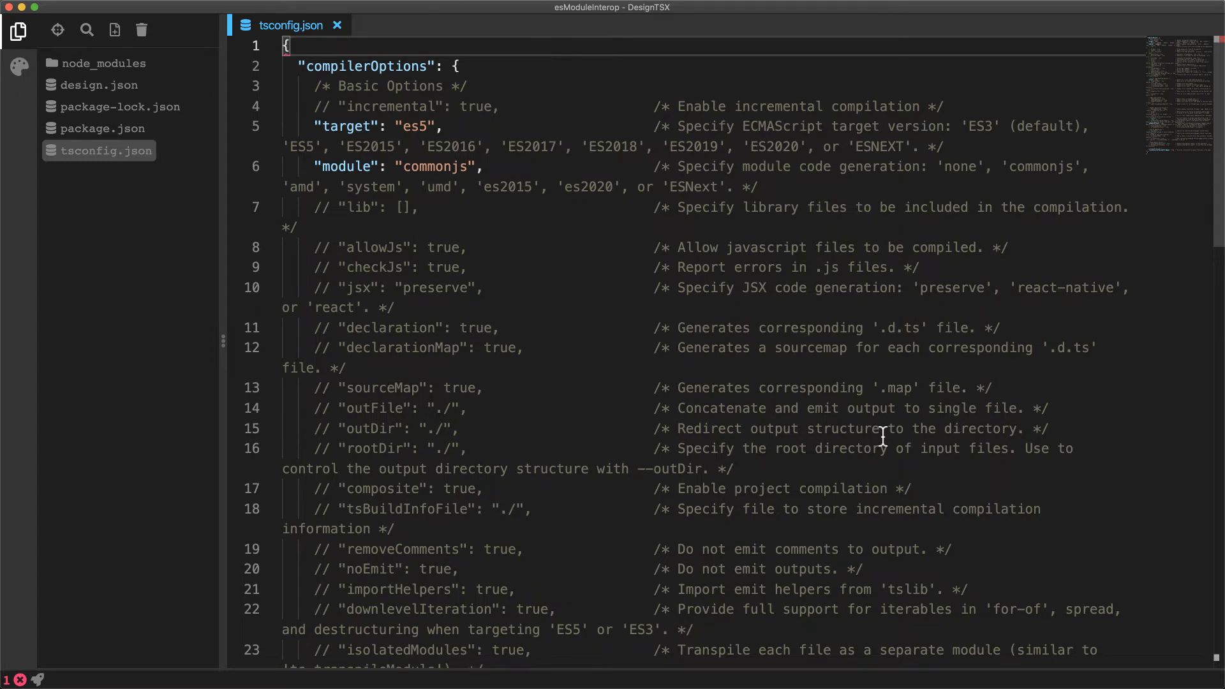
{"action": "scroll", "scroll_direction": "down", "scroll_amount": 3}
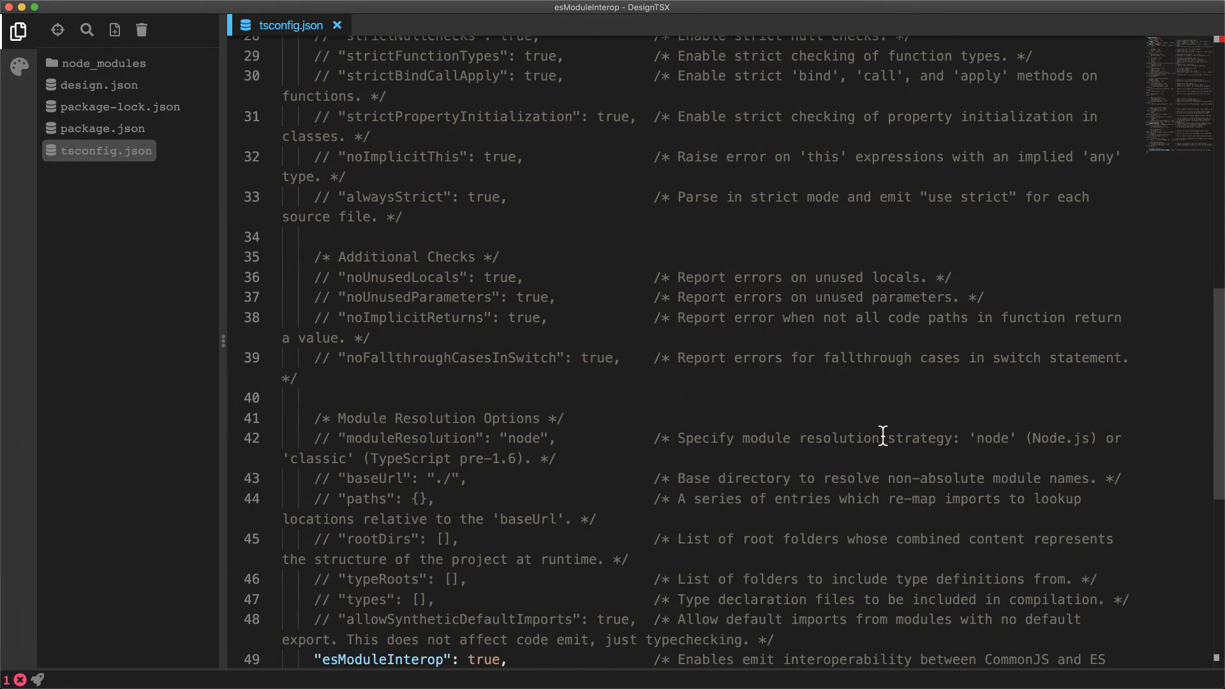
{"action": "scroll", "scroll_direction": "down", "scroll_amount": 3}
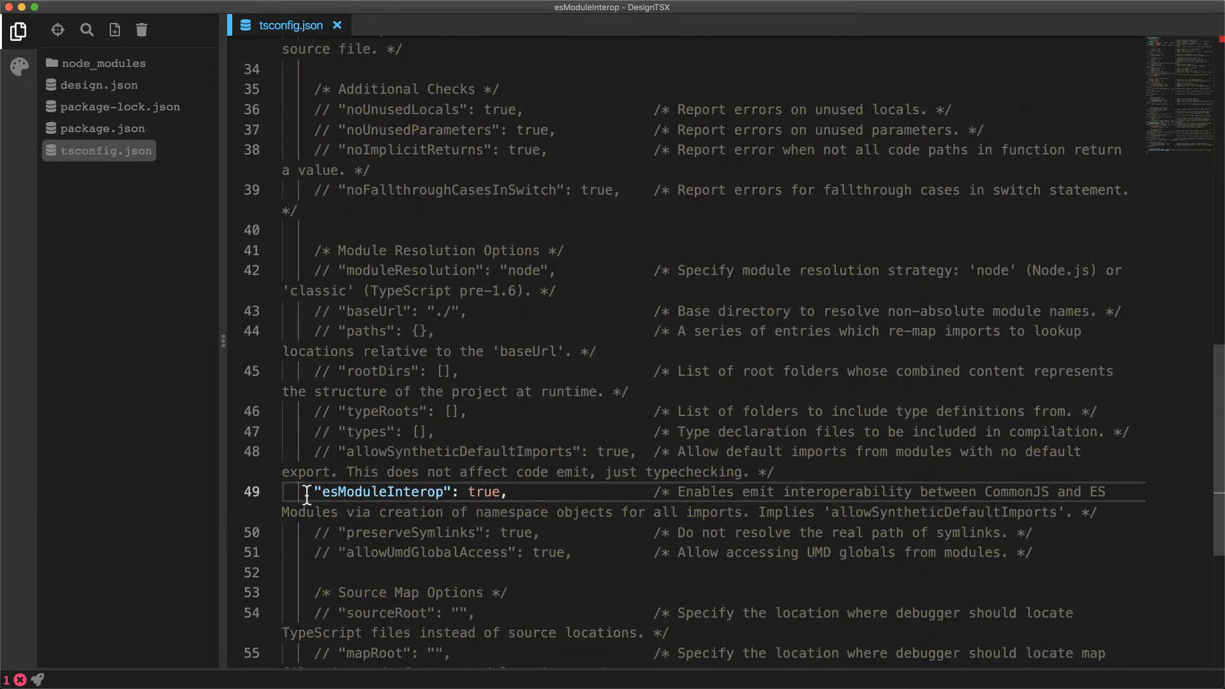
{"action": "left_click_drag", "start_coordinate": [307, 491], "coordinate": [1101, 512]}
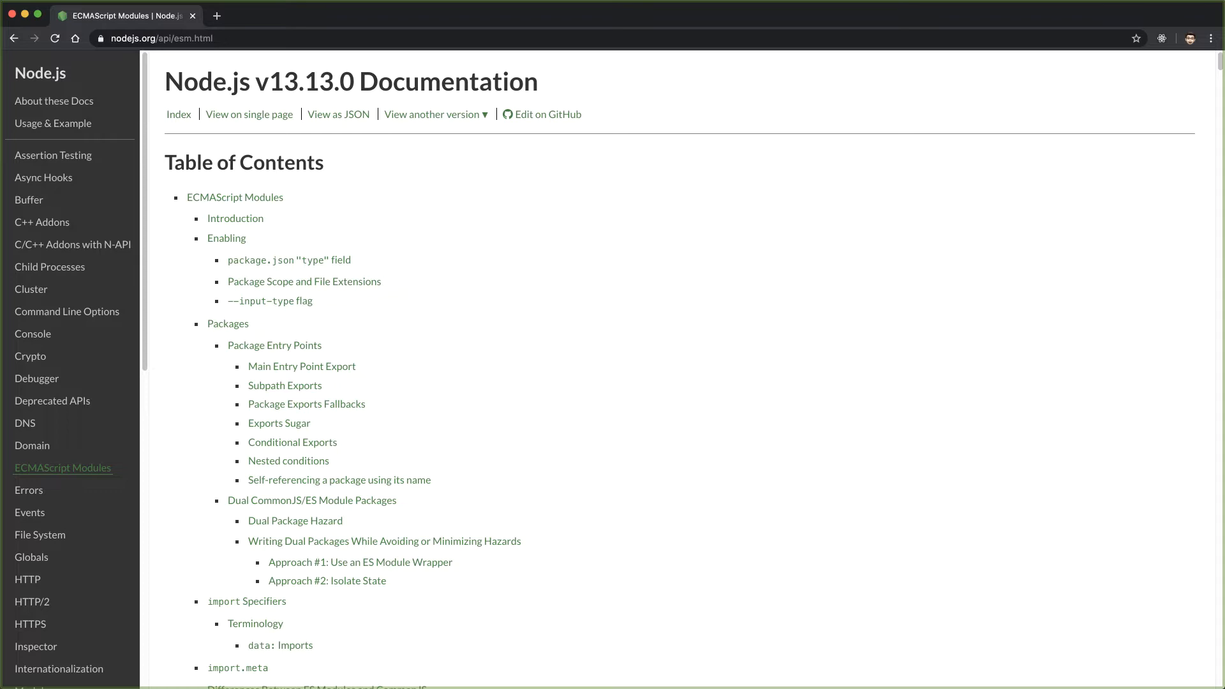
{"action": "mouse_move", "coordinate": [942, 380]}
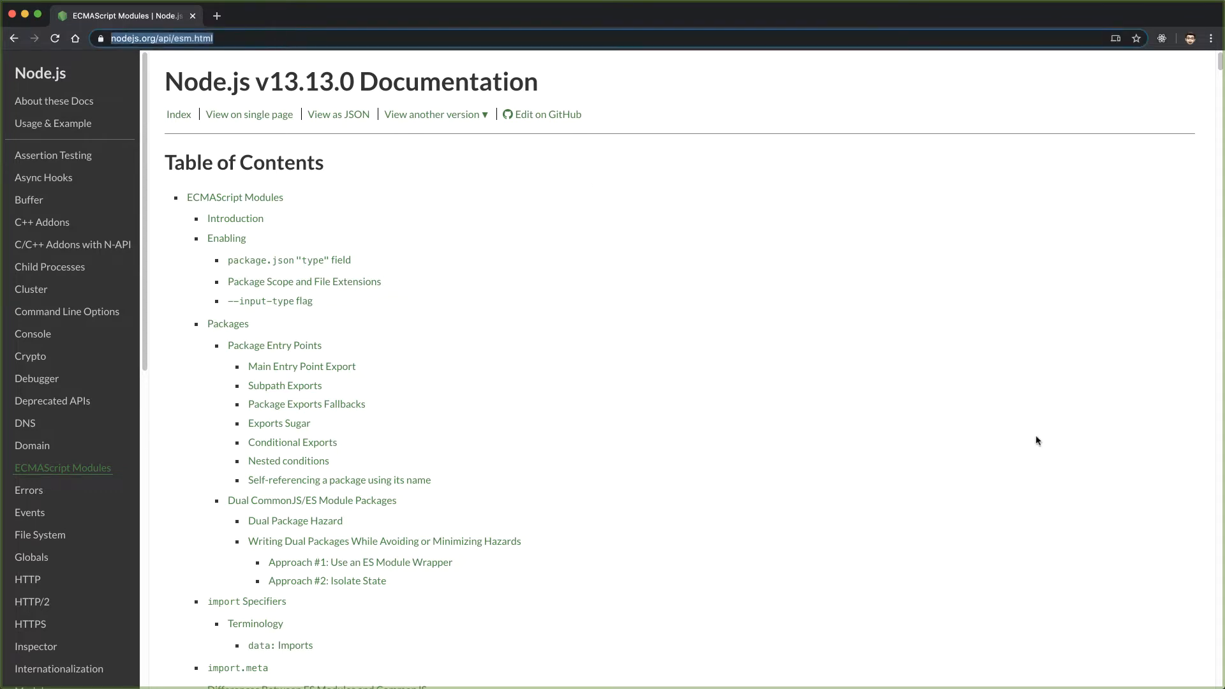
Scroll the ESM docs' Enabling section and highlight the bullet about files ending in .mjs
{"action": "scroll", "scroll_direction": "down", "scroll_amount": 3}
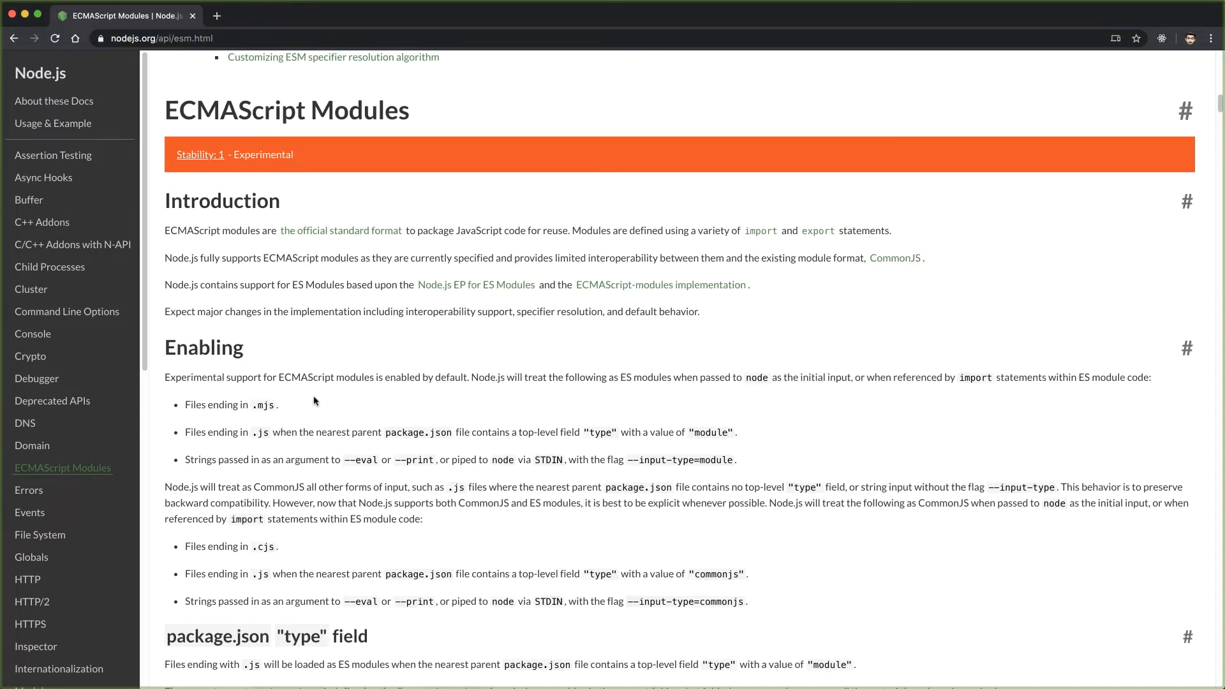
{"action": "left_click_drag", "start_coordinate": [184, 404], "coordinate": [279, 404]}
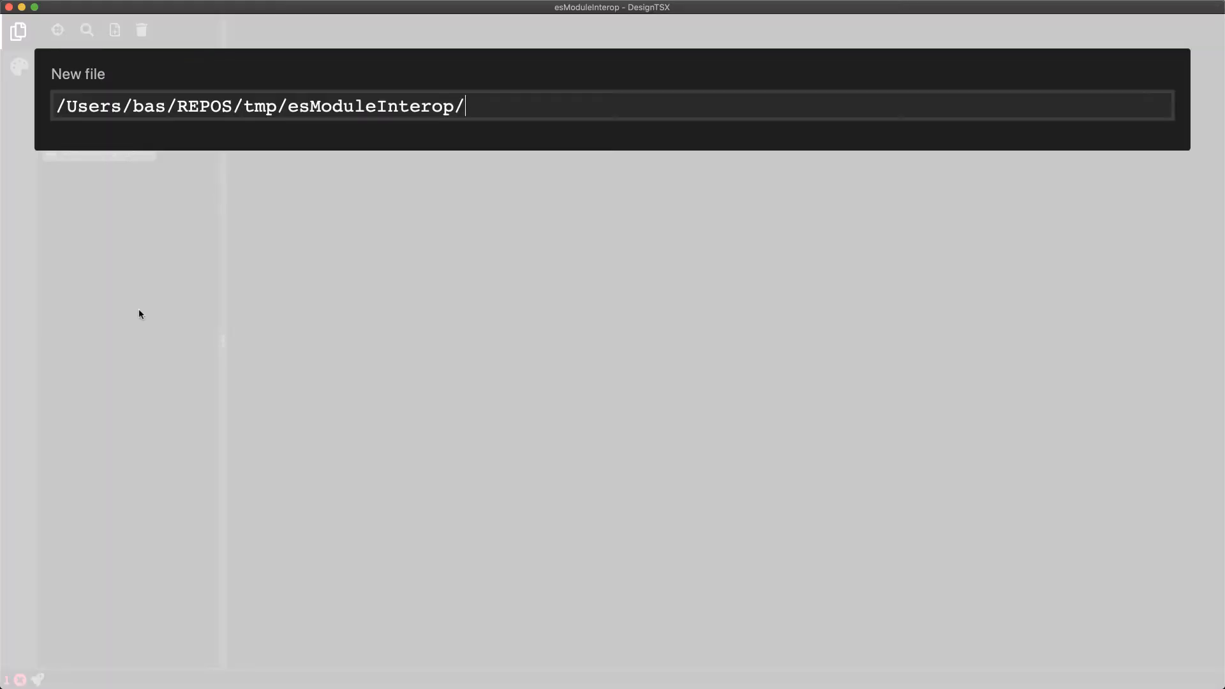
Write esmodule.mjs importing fsNamespace and fsDefault from 'fs' and logging fsDefault.write === fsNamespace.write
{"action": "type", "text": "esmodule."}
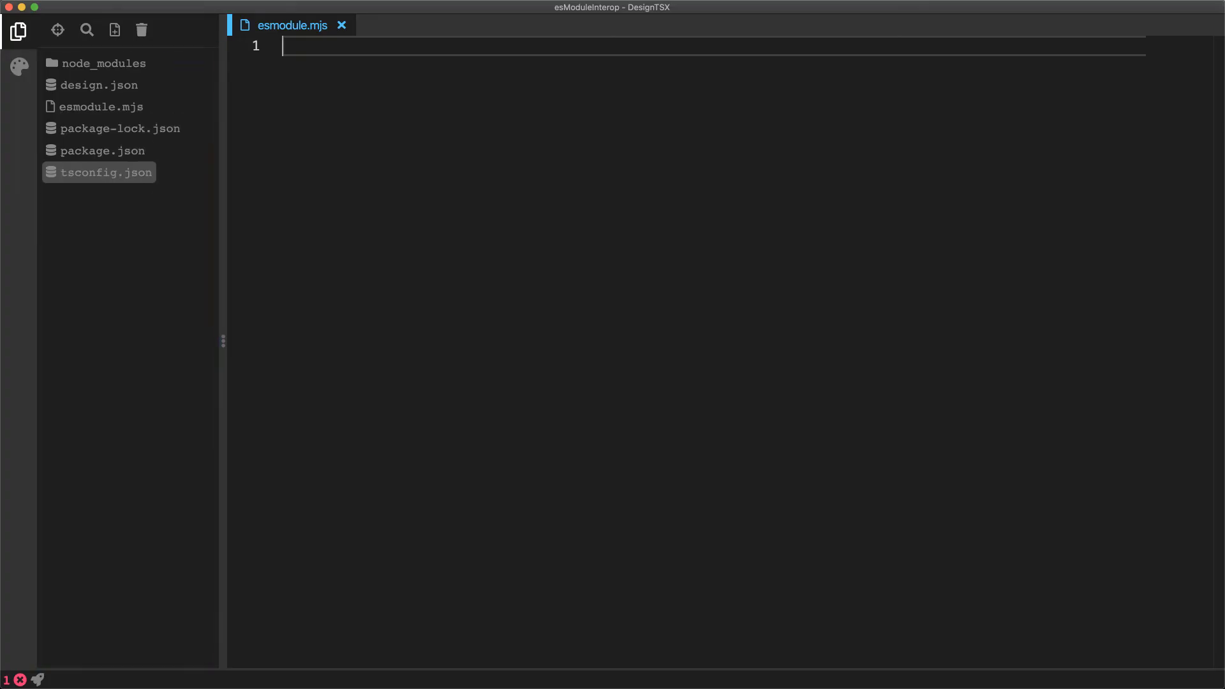
{"action": "type", "text": "import * as fsN"}
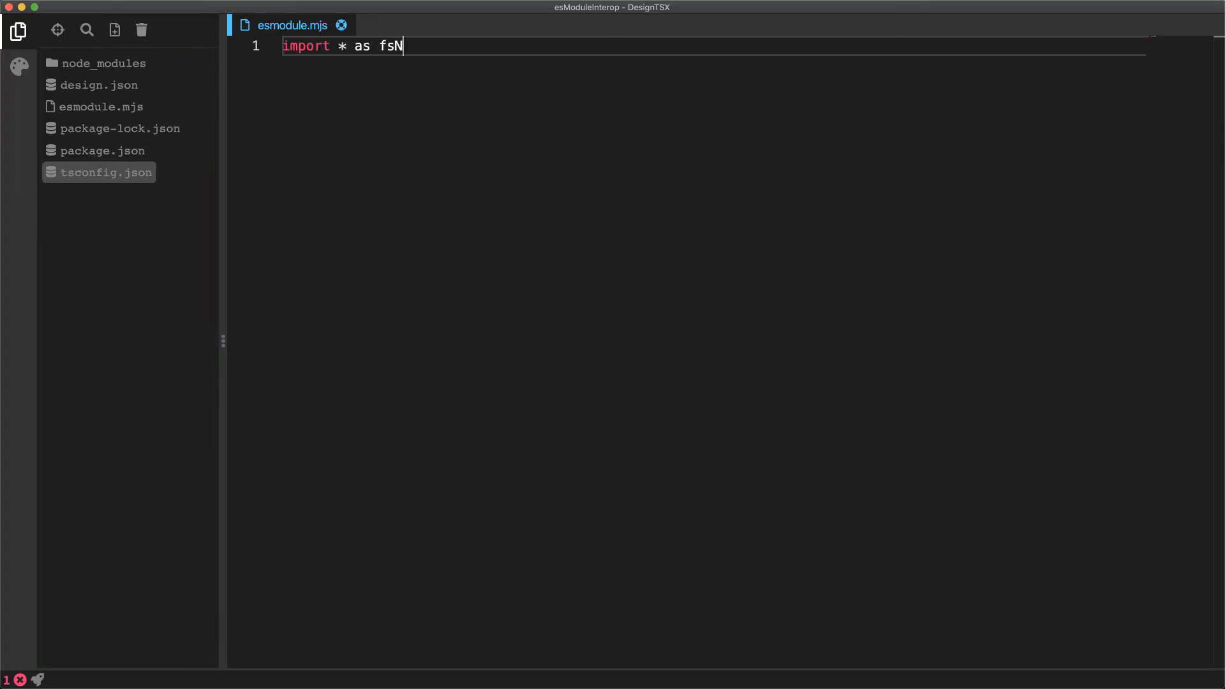
{"action": "type", "text": "amespace from 'fs';"}
{"action": "type", "text": "import fsDefault"}
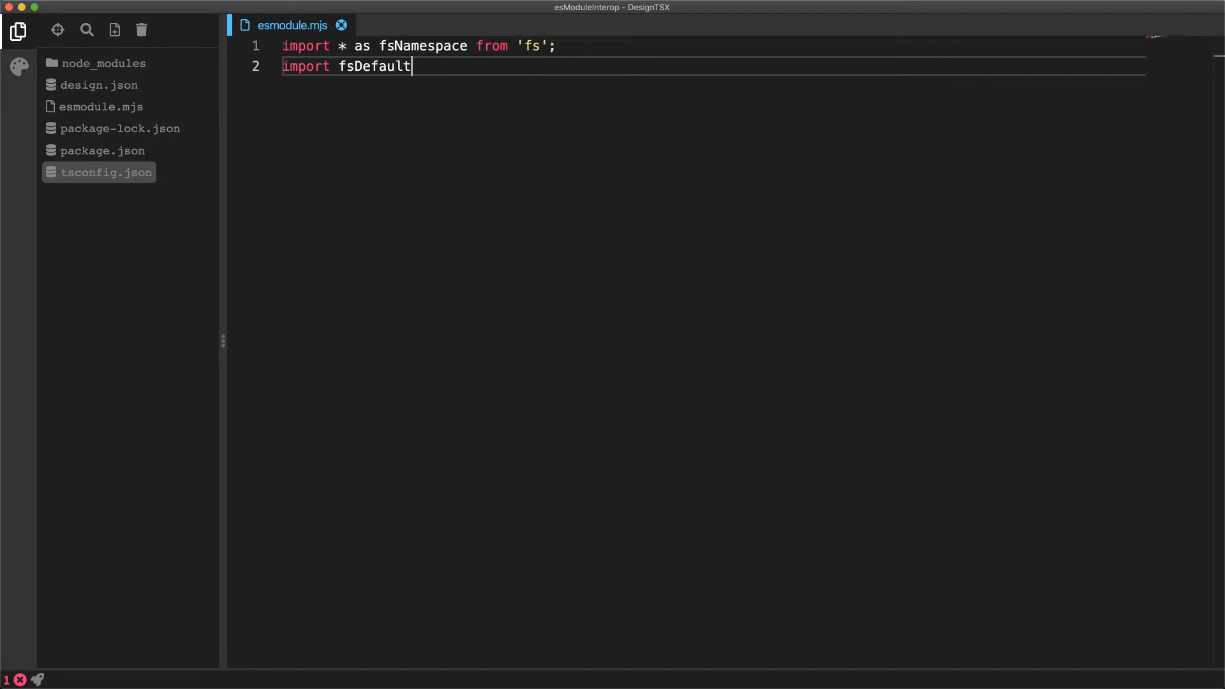
{"action": "type", "text": "from 'fs';"}
{"action": "type", "text": "console.log(fsDefault."}
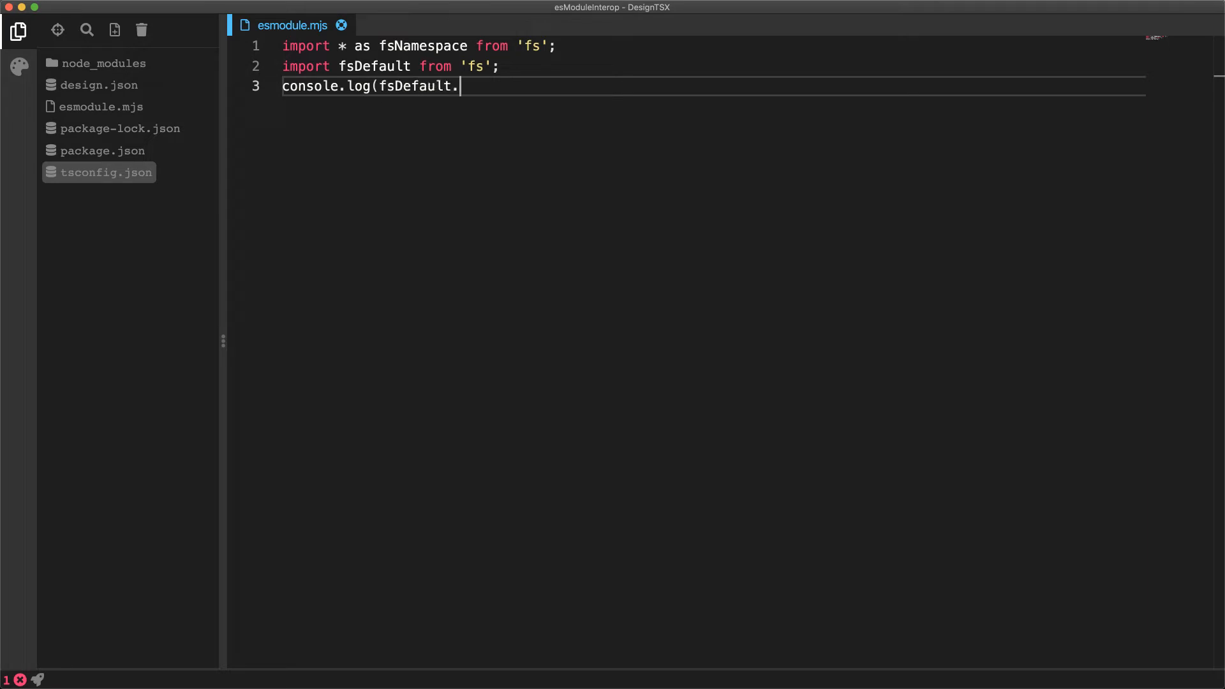
{"action": "type", "text": "write === fsNamespace.write);"}
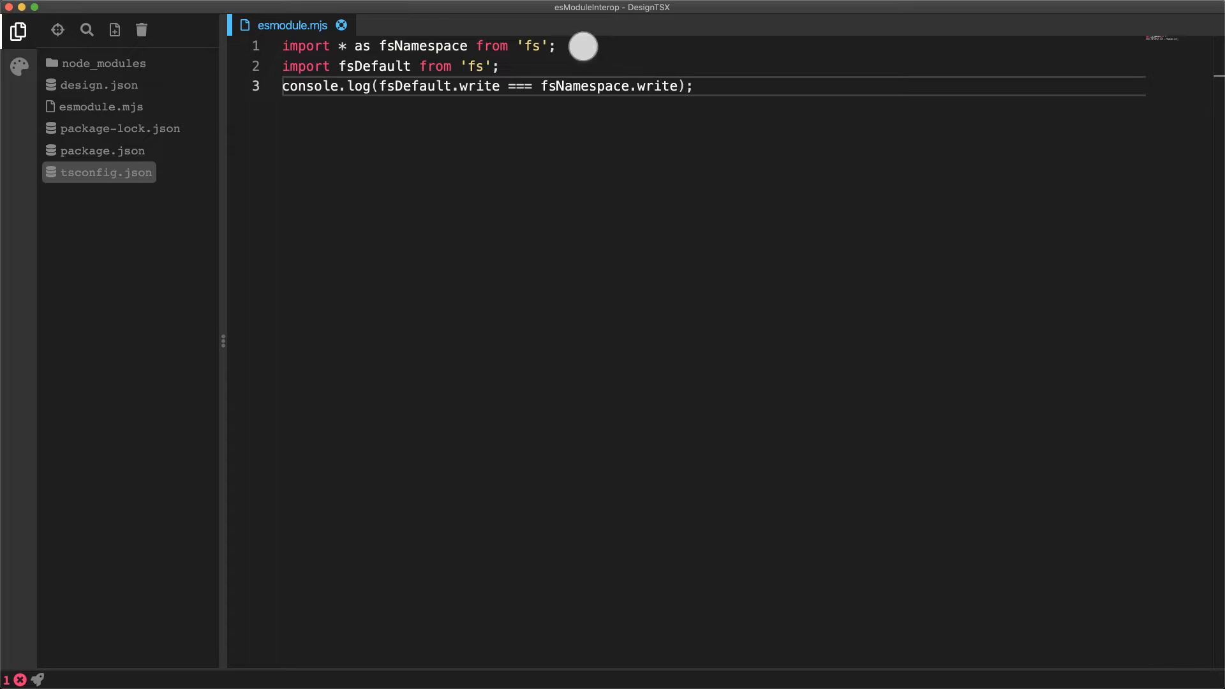
{"action": "mouse_move", "coordinate": [517, 66]}
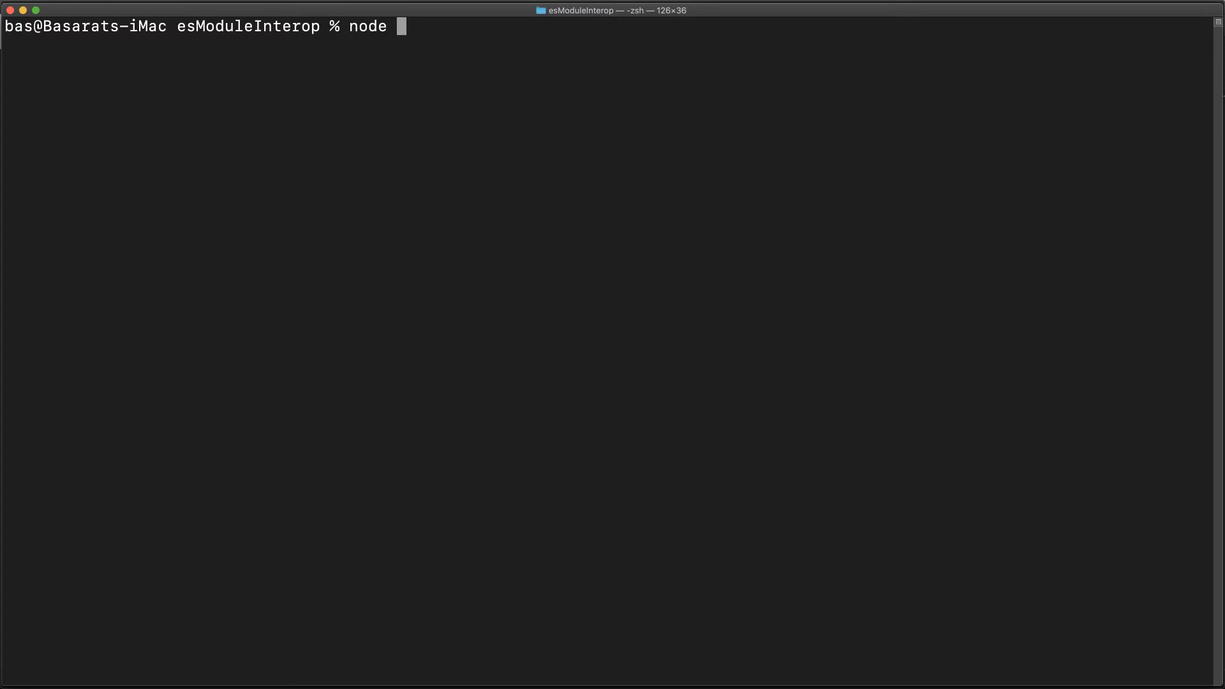
Run node --experimental-modules esmodule.mjs in Terminal and confirm it prints true
{"action": "type", "text": "--experiment"}
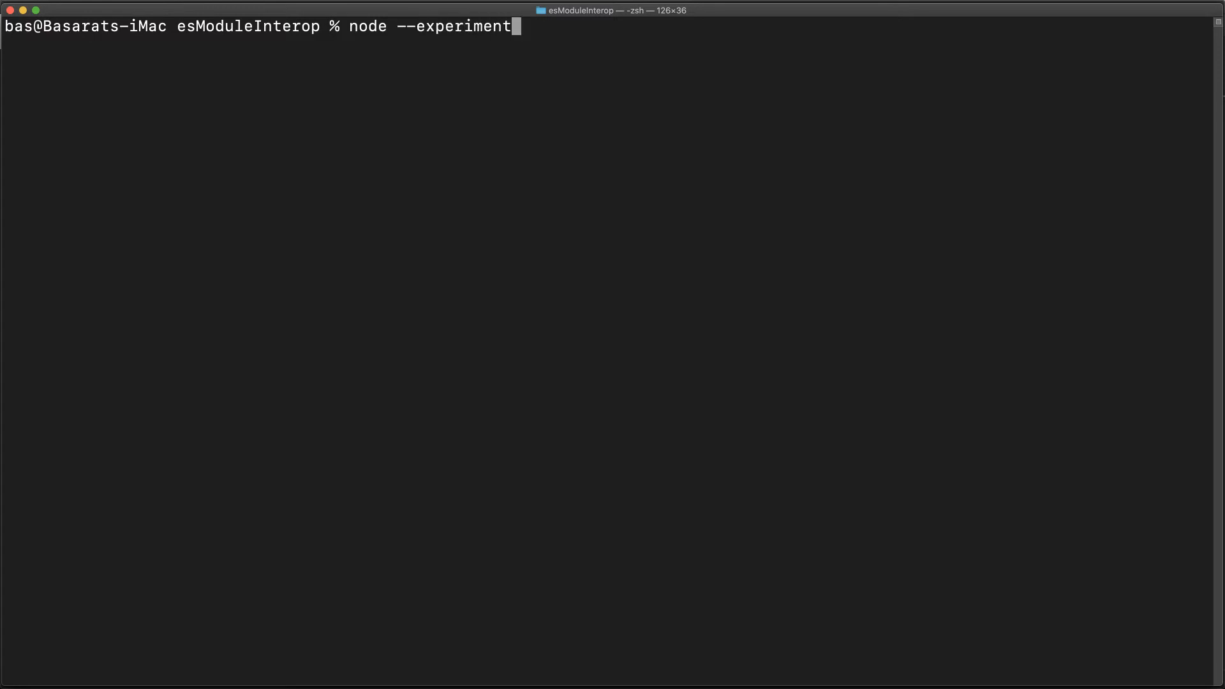
{"action": "type", "text": "al-modules esmodule.mjs"}
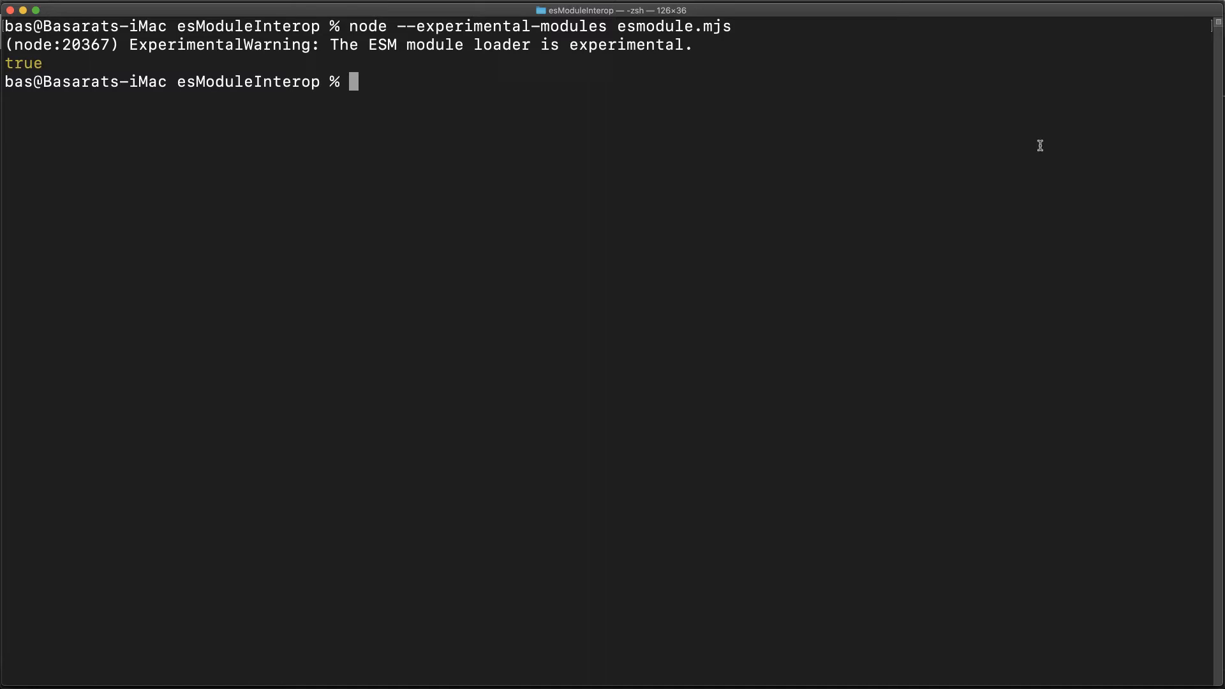
{"action": "double_click", "coordinate": [23, 64]}
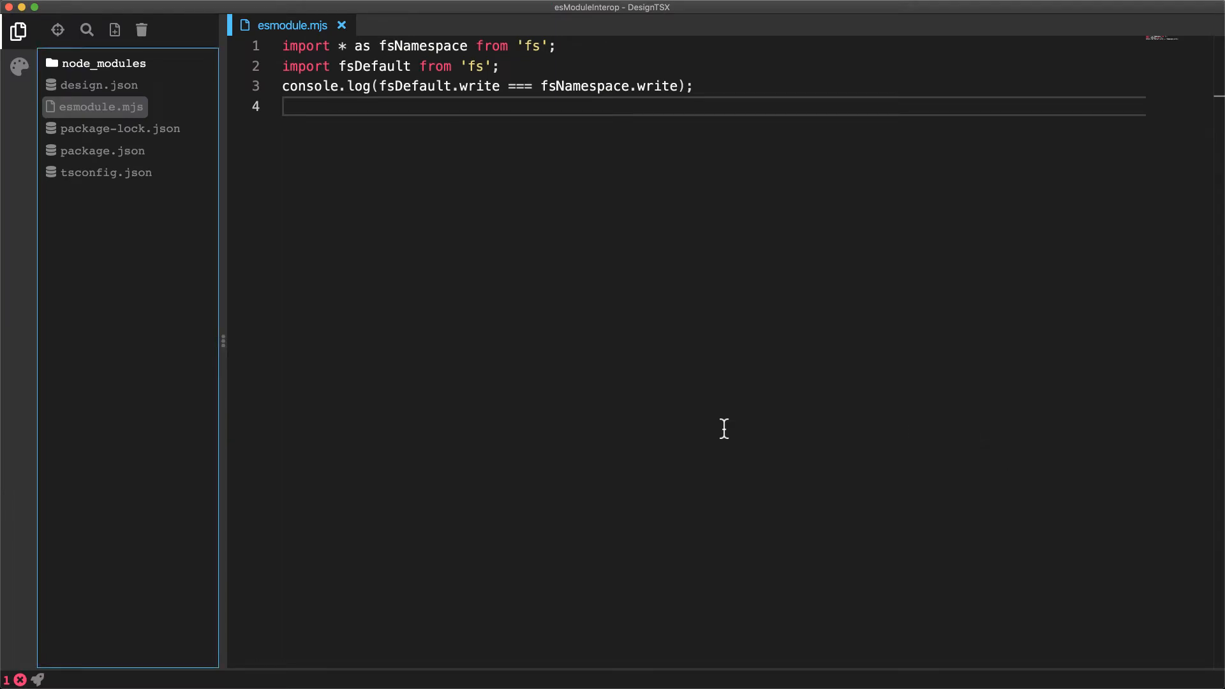
Add src/tsmodule.ts with the same fs imports and write comparison, then return to tsconfig.json
{"action": "left_click", "coordinate": [113, 30]}
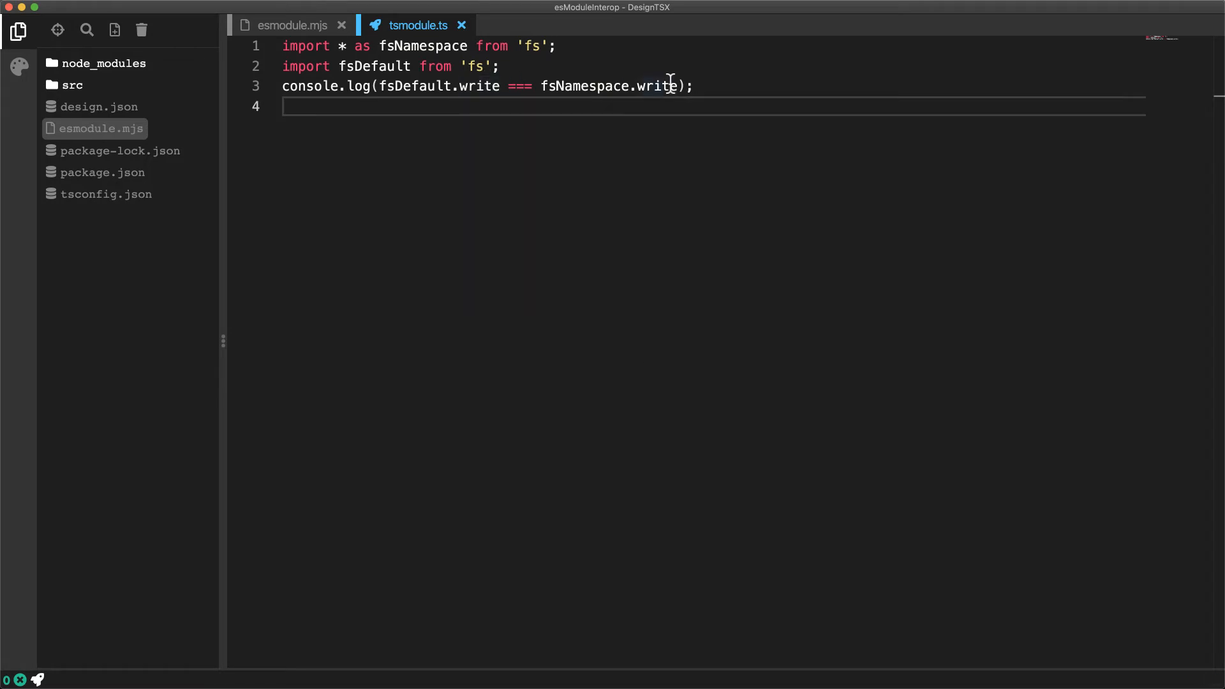
{"action": "mouse_move", "coordinate": [656, 86]}
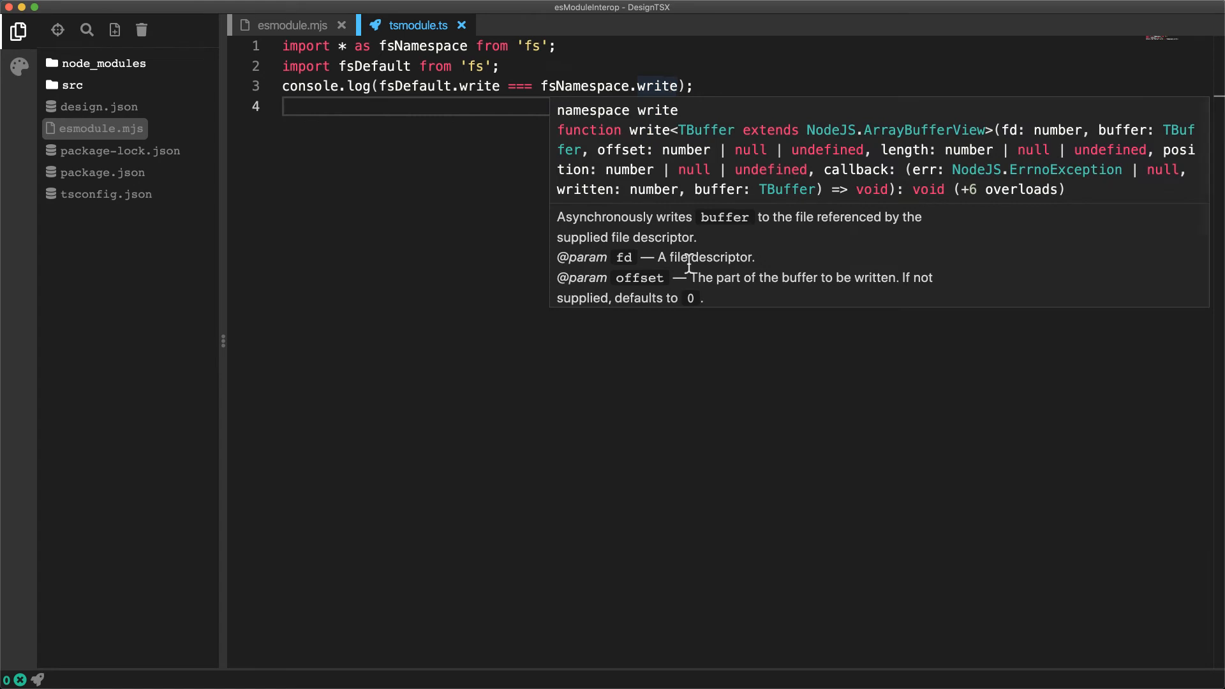
{"action": "mouse_move", "coordinate": [691, 338]}
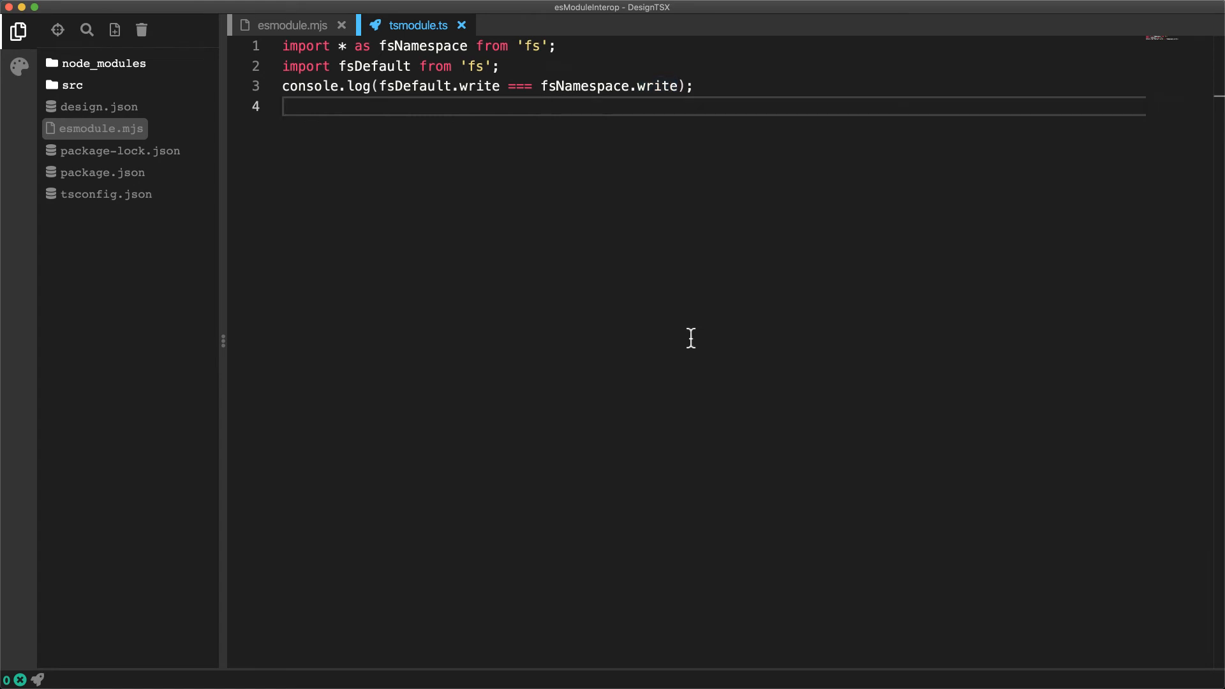
{"action": "left_click", "coordinate": [107, 194]}
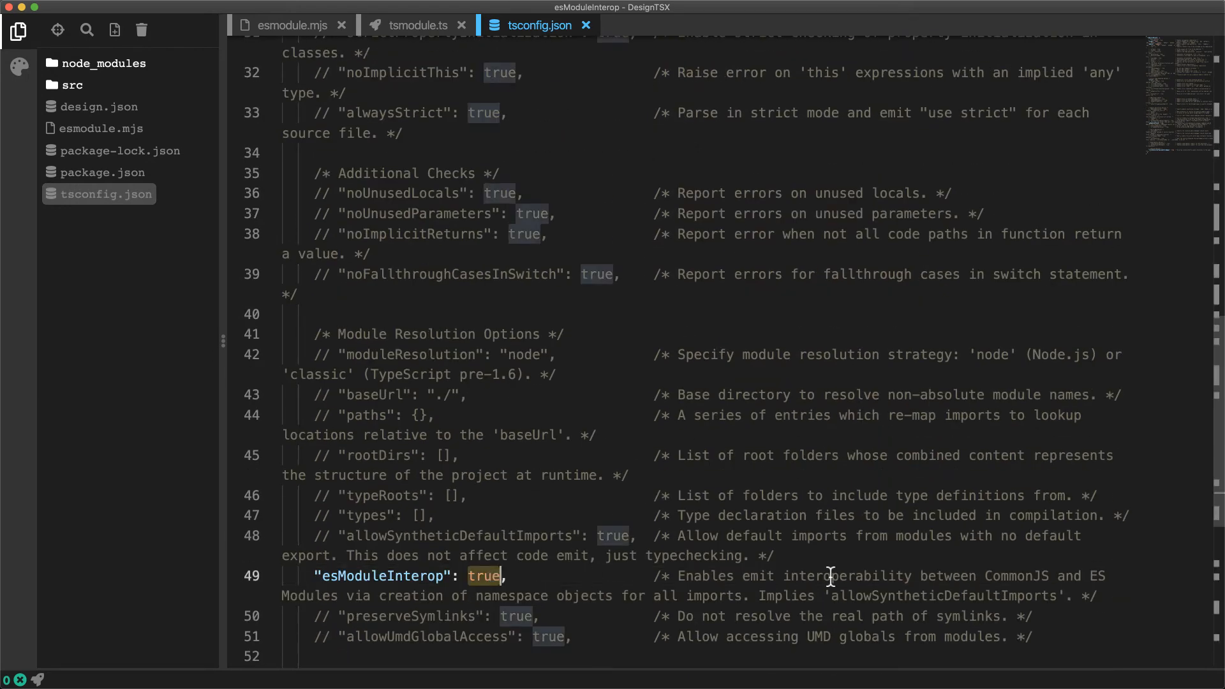
Change esModuleInterop to false and see the default fs import flagged in tsmodule.ts
{"action": "type", "text": "false"}
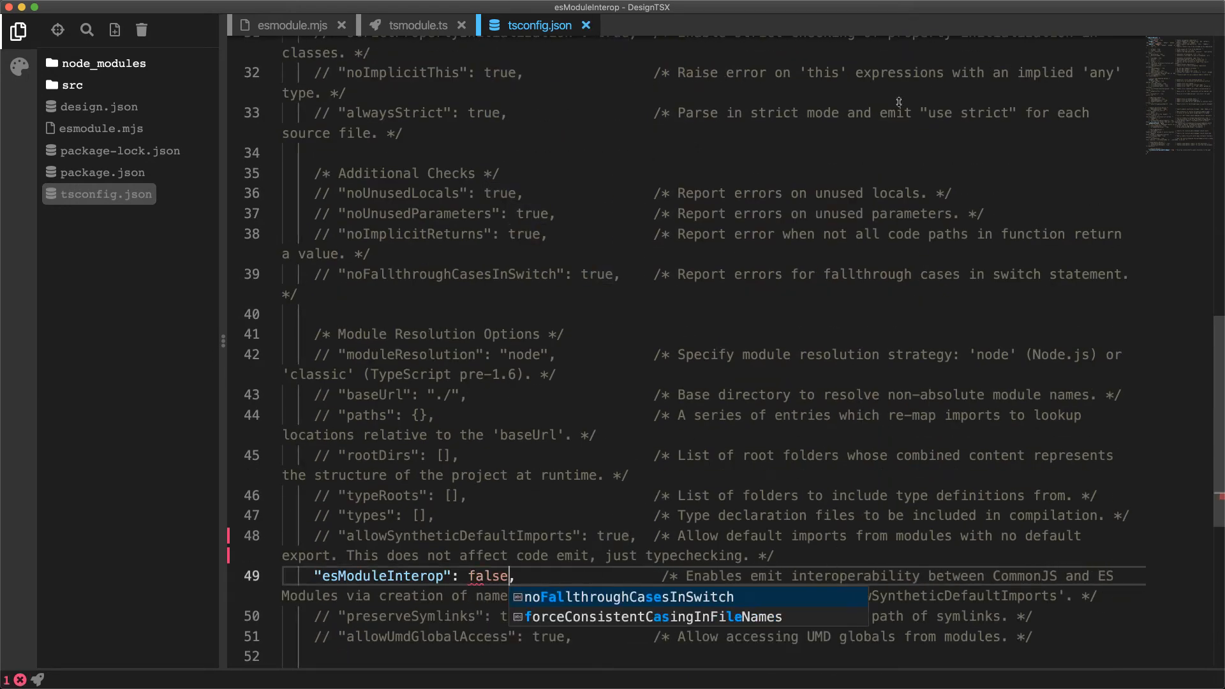
{"action": "left_click", "coordinate": [418, 26]}
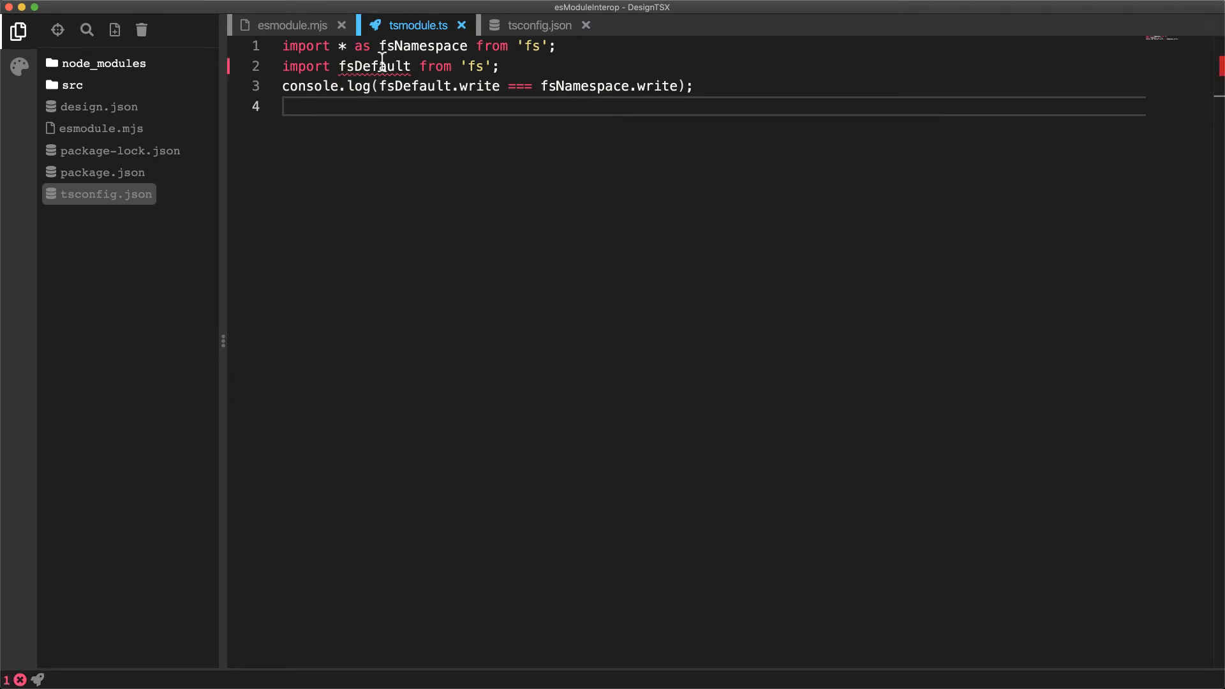
{"action": "mouse_move", "coordinate": [375, 65]}
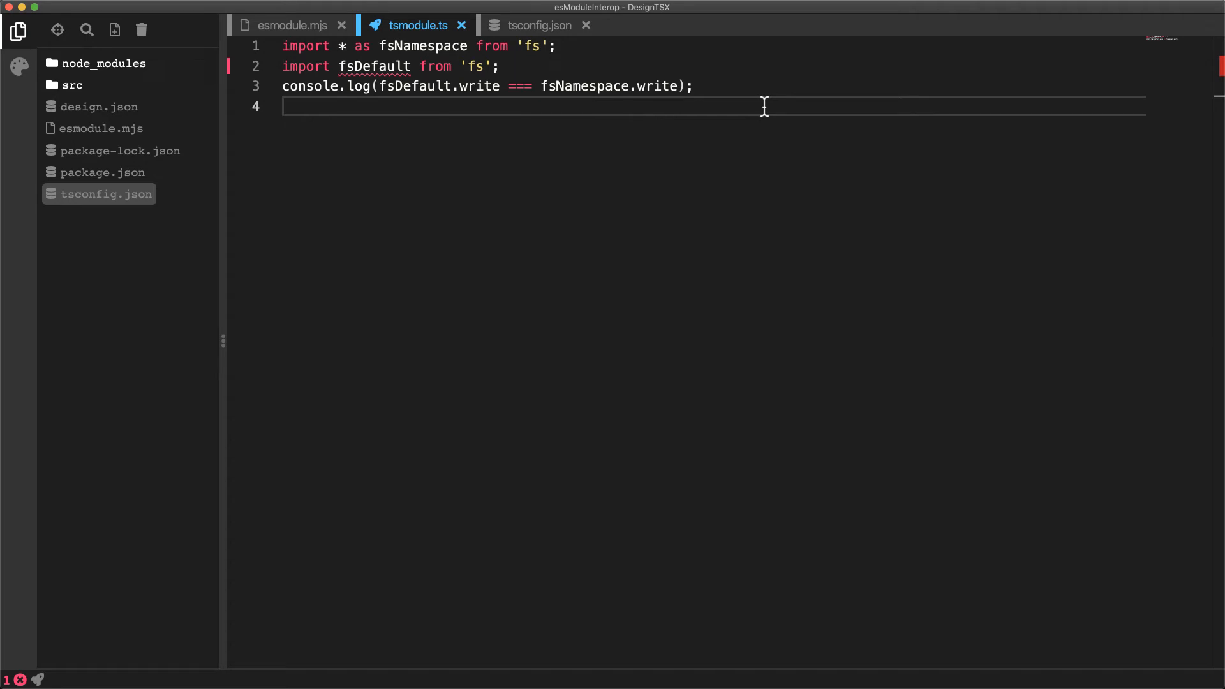
{"action": "left_click", "coordinate": [539, 25]}
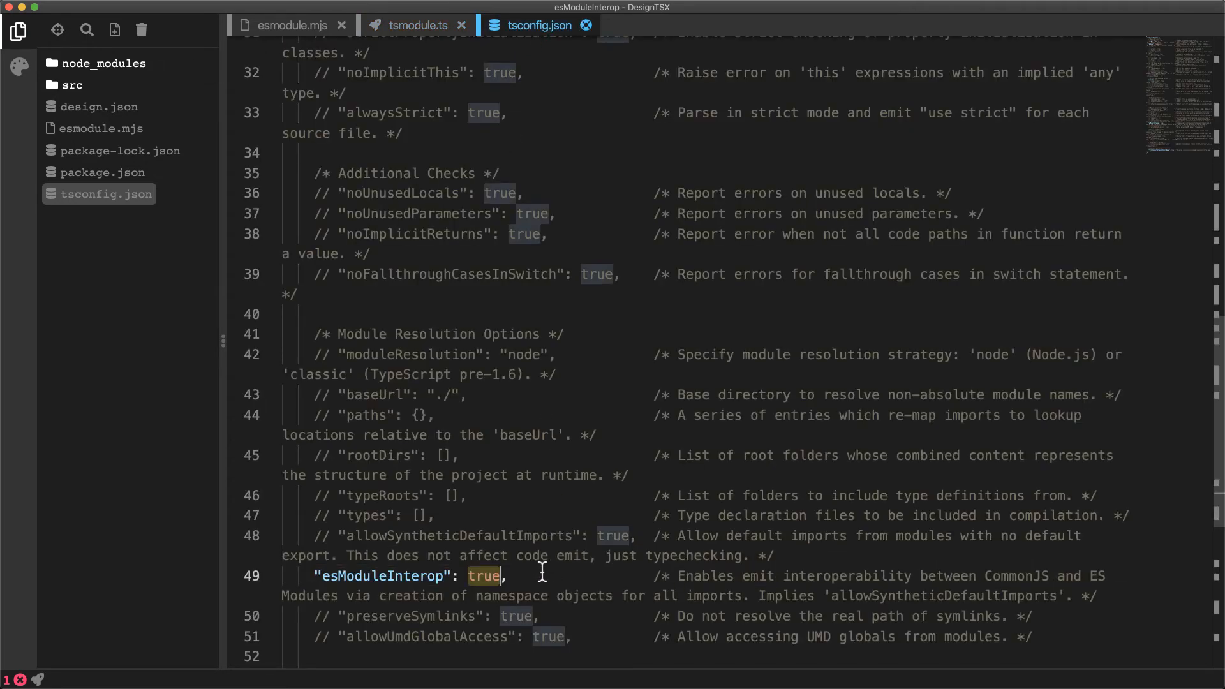
Trim tsmodule.ts to only import fsDefault and console.log(fsDefault.write) with interop back to true
{"action": "left_click", "coordinate": [412, 26]}
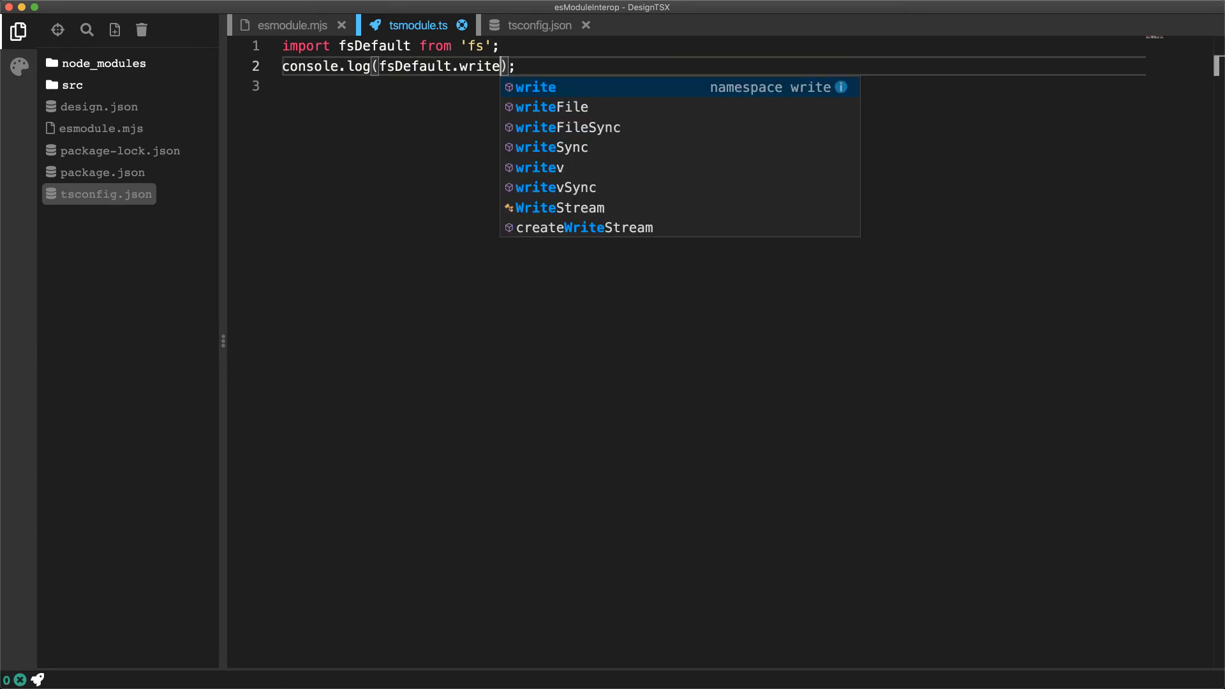
{"action": "key", "text": "Escape"}
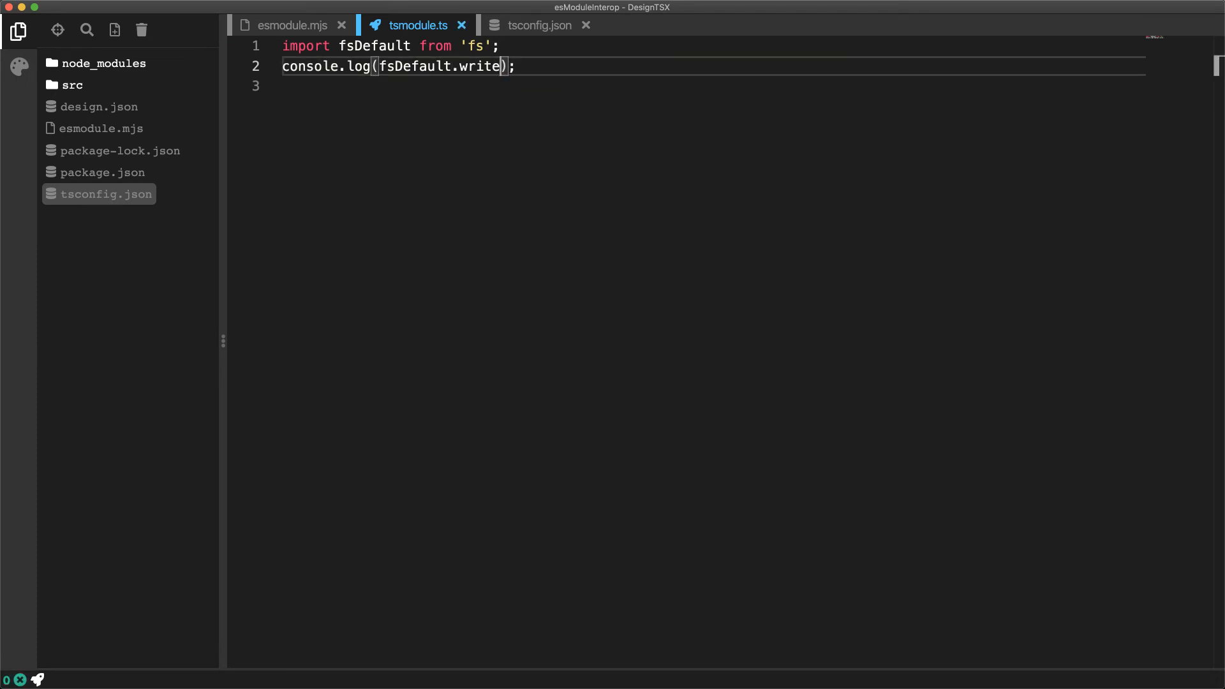
{"action": "double_click", "coordinate": [413, 67]}
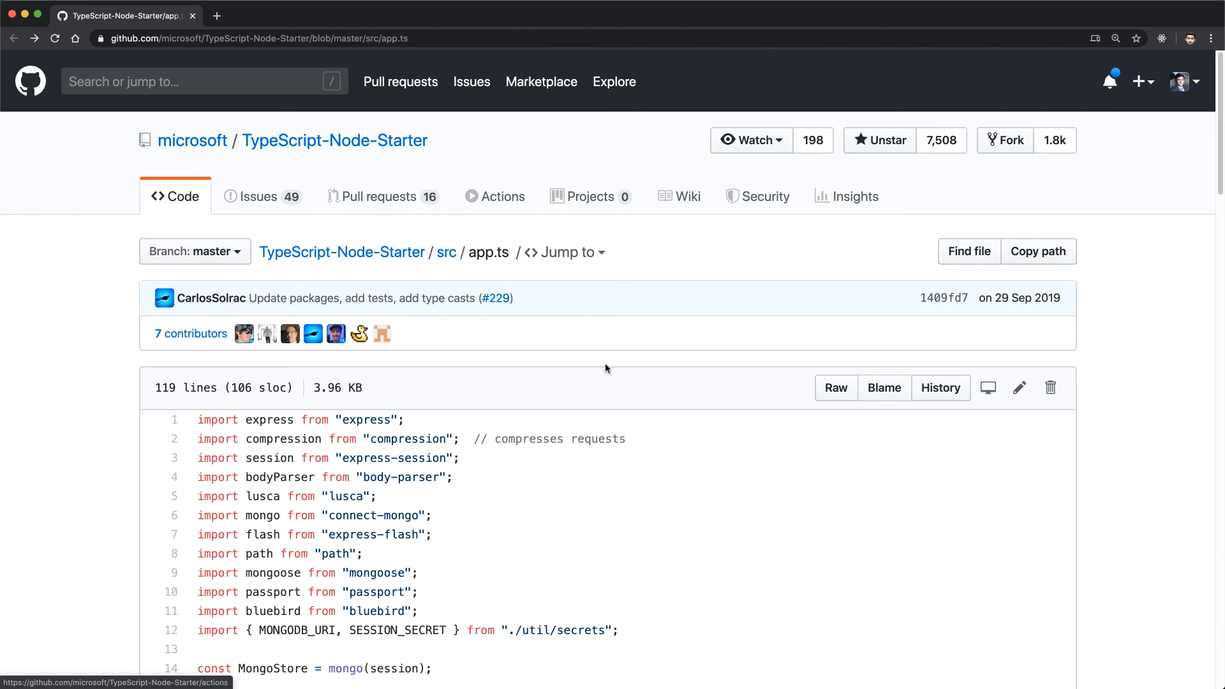
Highlight line 8's import path from "path" in TypeScript-Node-Starter's app.ts
{"action": "triple_click", "coordinate": [281, 552]}
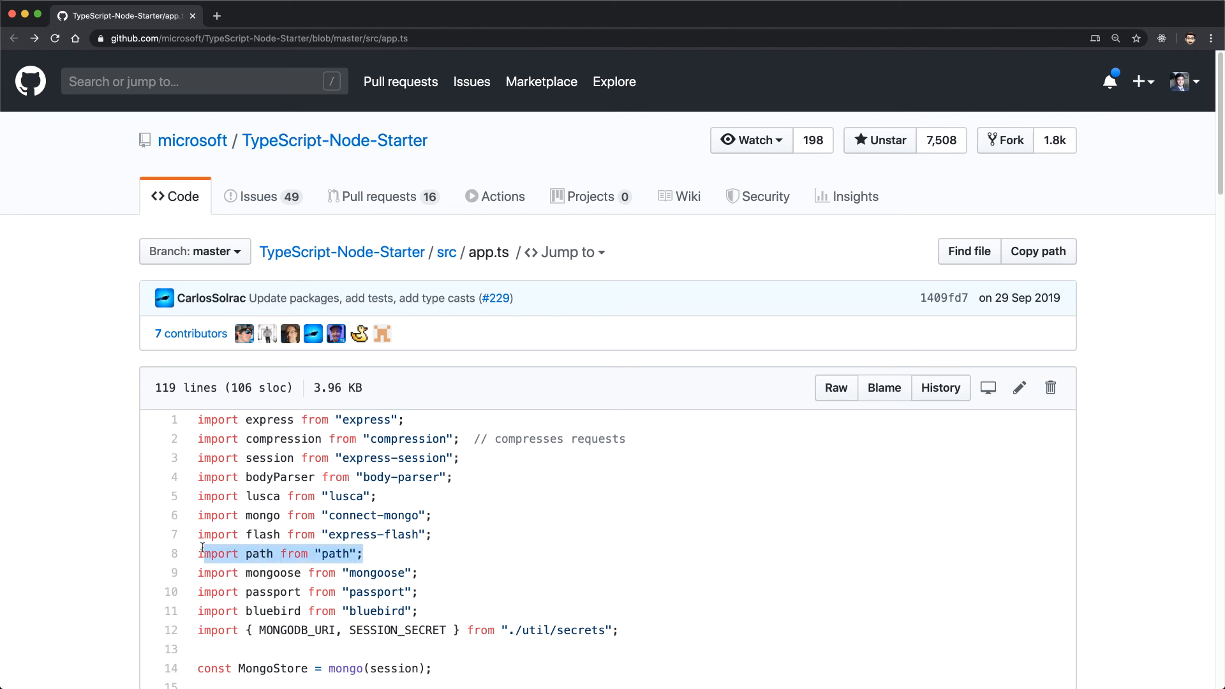